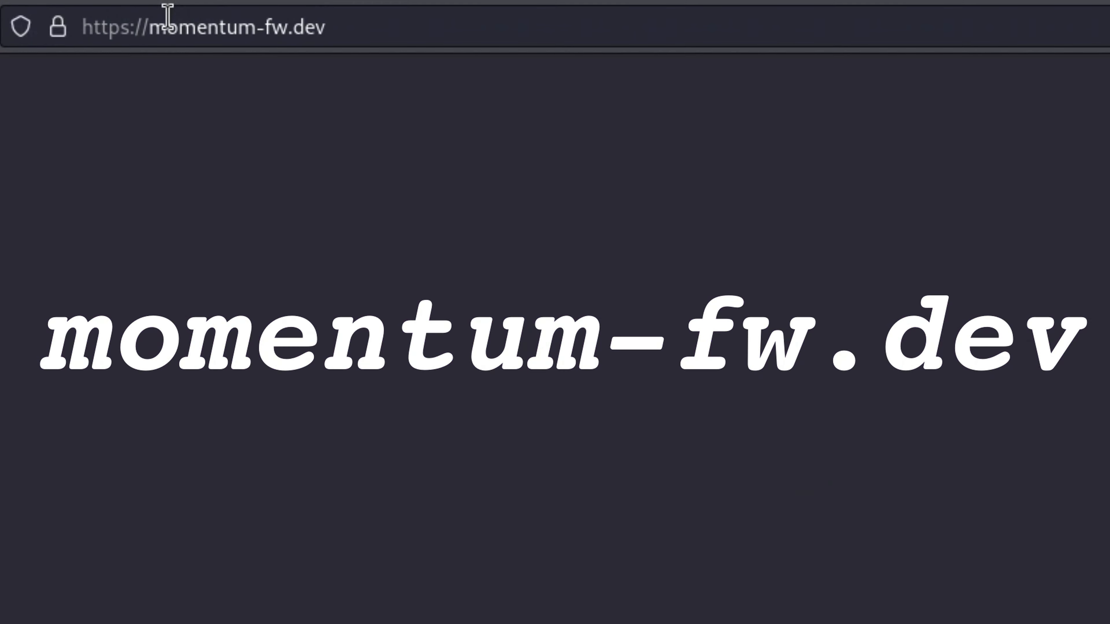
# Load the momentum-fw.dev homepage with its Home, GitHub, Discord, Donate and Install links.
pyautogui.press('Enter')
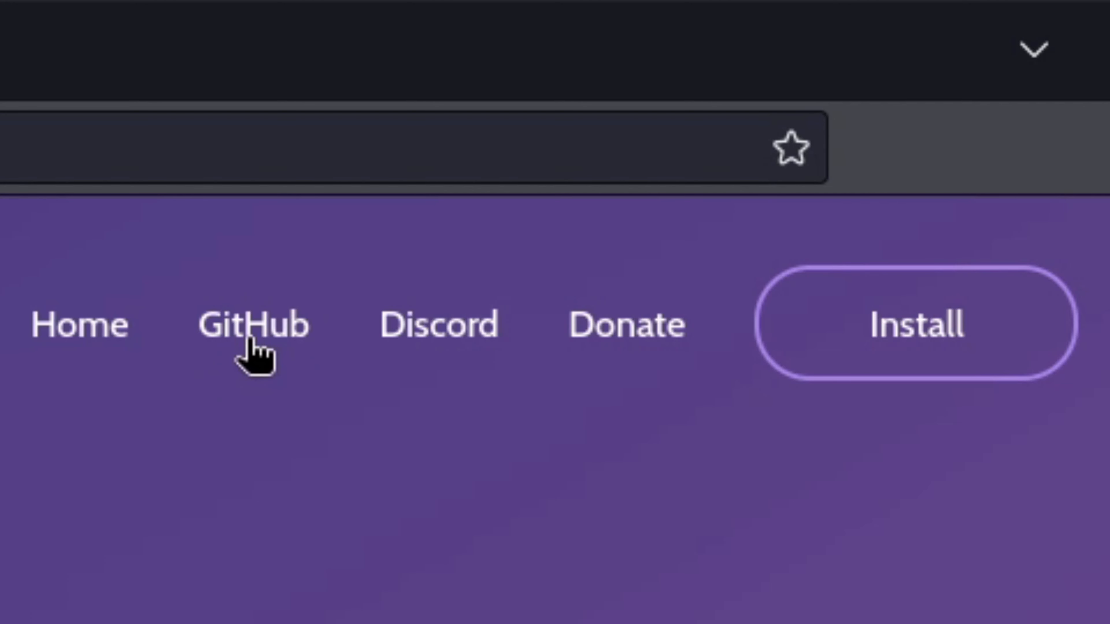
# Reach the Next-Flip GitHub organization from the site header, with the Flipper showing SubGHz as app 1 of 8.
pyautogui.click(250, 327)
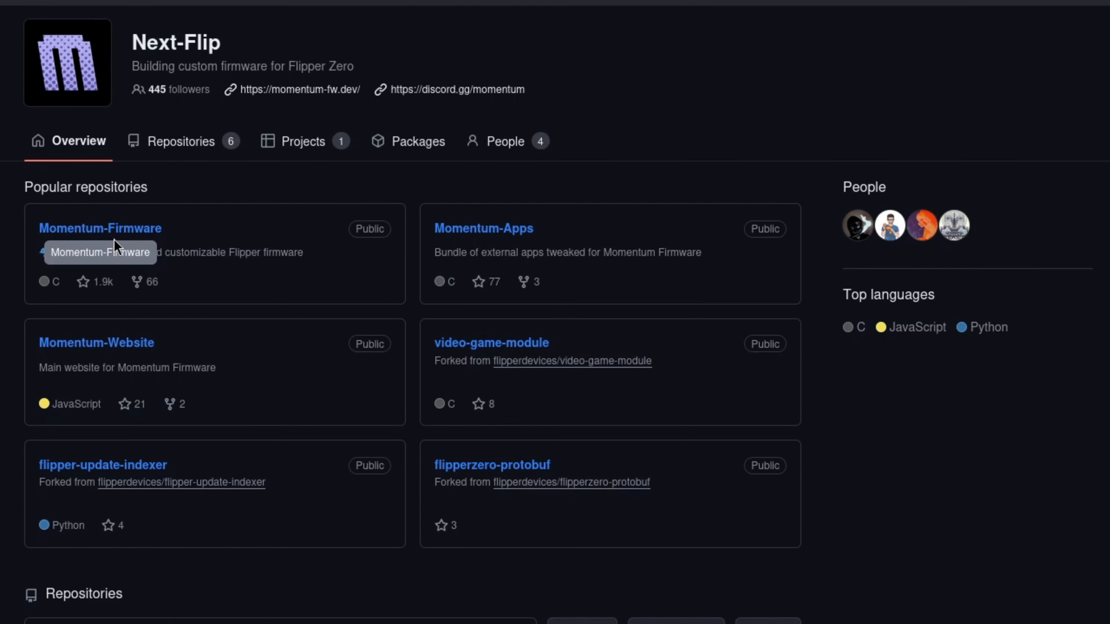
pyautogui.click(101, 229)
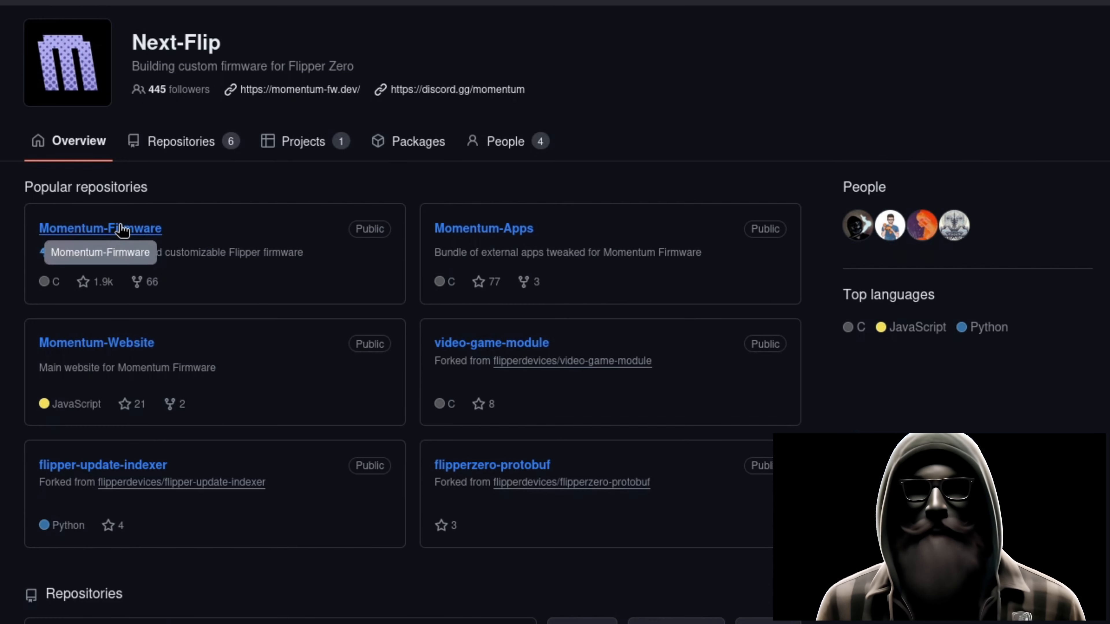
pyautogui.click(101, 228)
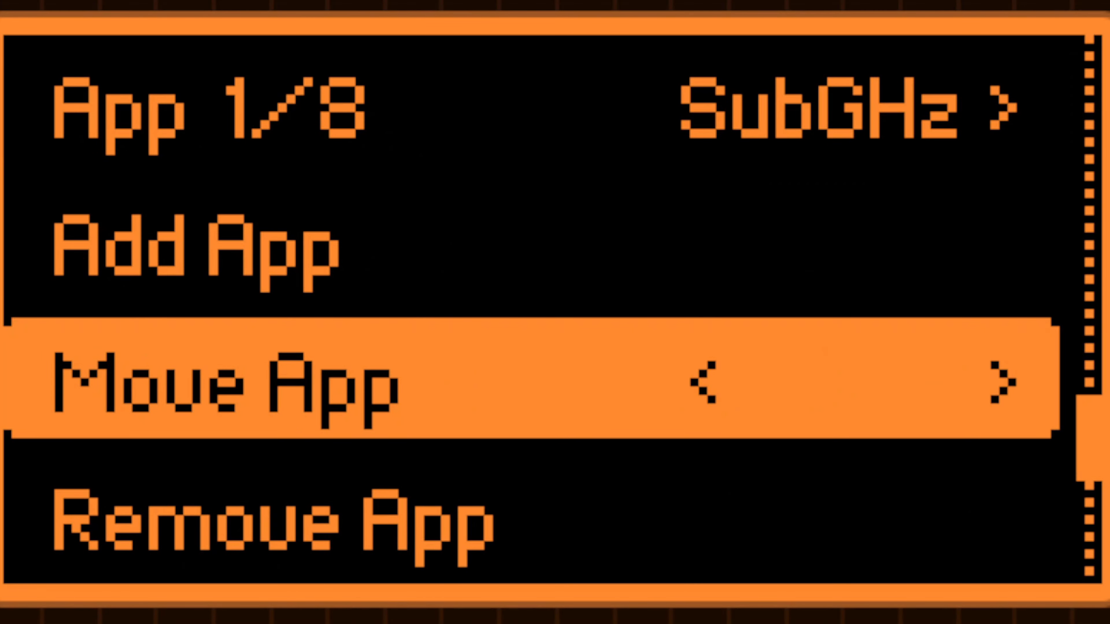
# Scroll through Interface, Menu Style and App list settings to the Protocols page (BadKB mode USB, SubGHz).
pyautogui.press('Up')
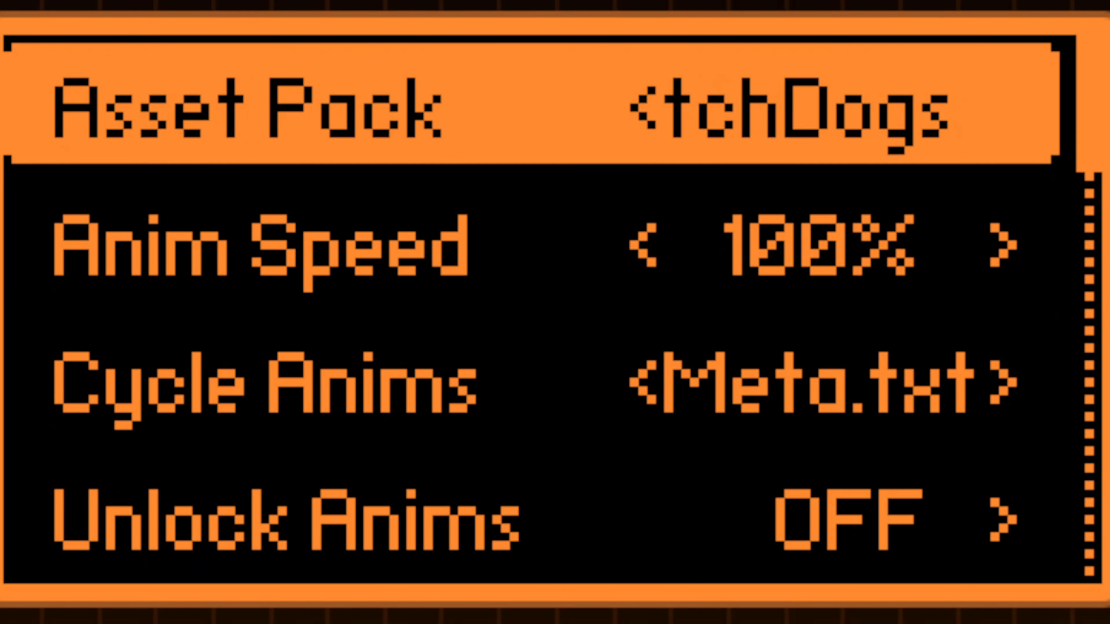
pyautogui.press('Down')
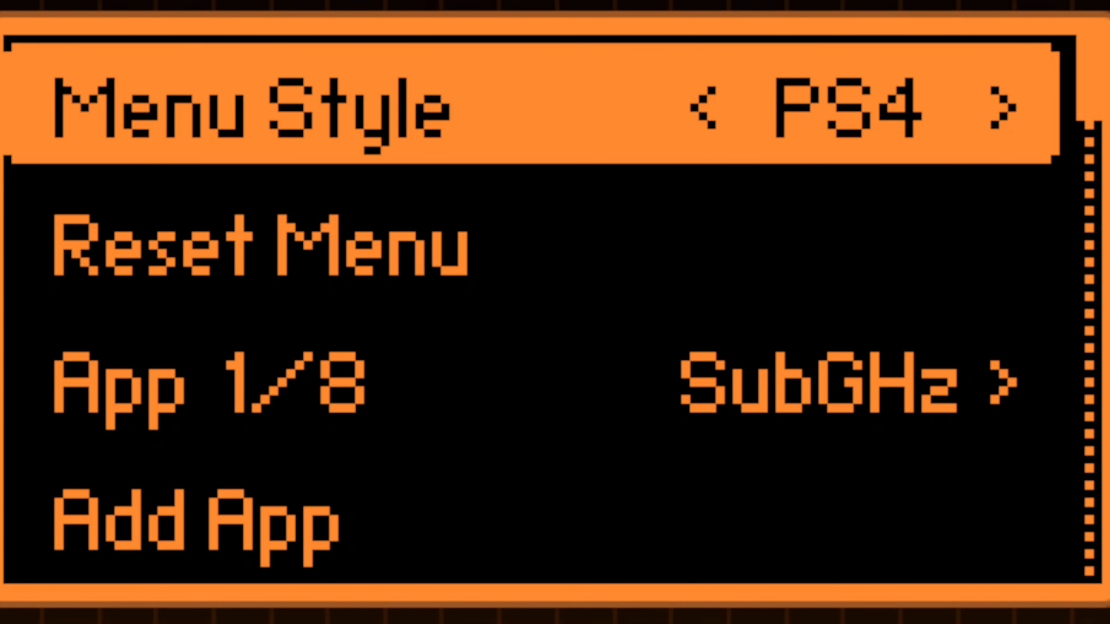
pyautogui.click(1001, 107)
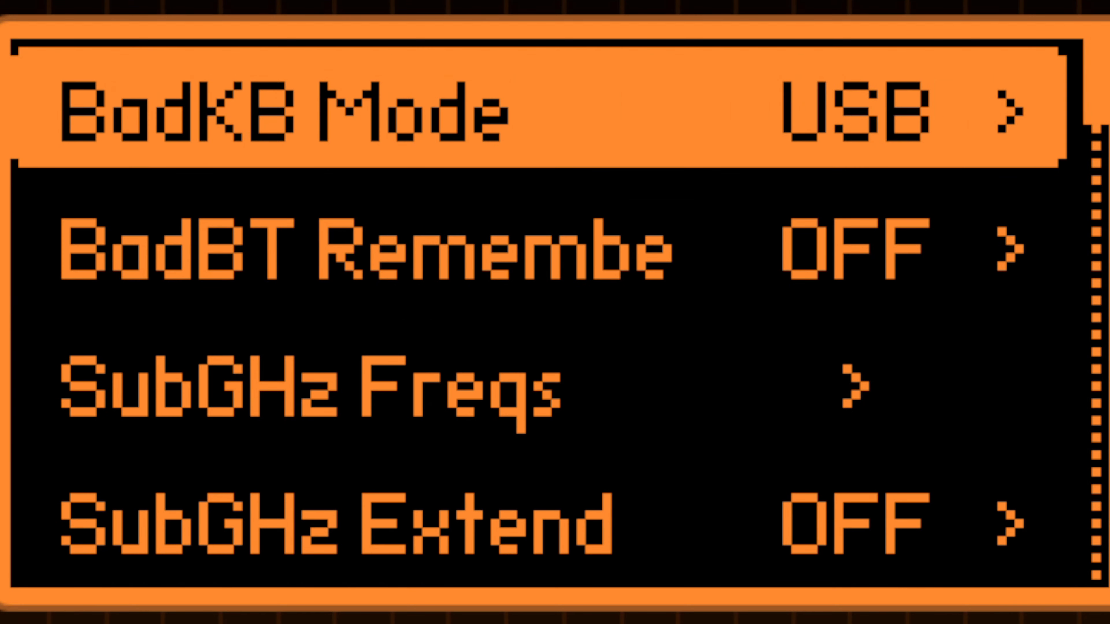
# View BadBT remember and the custom name keyboard, then return to Graphics with the Momentum asset pack at 100% speed.
pyautogui.press('Down')
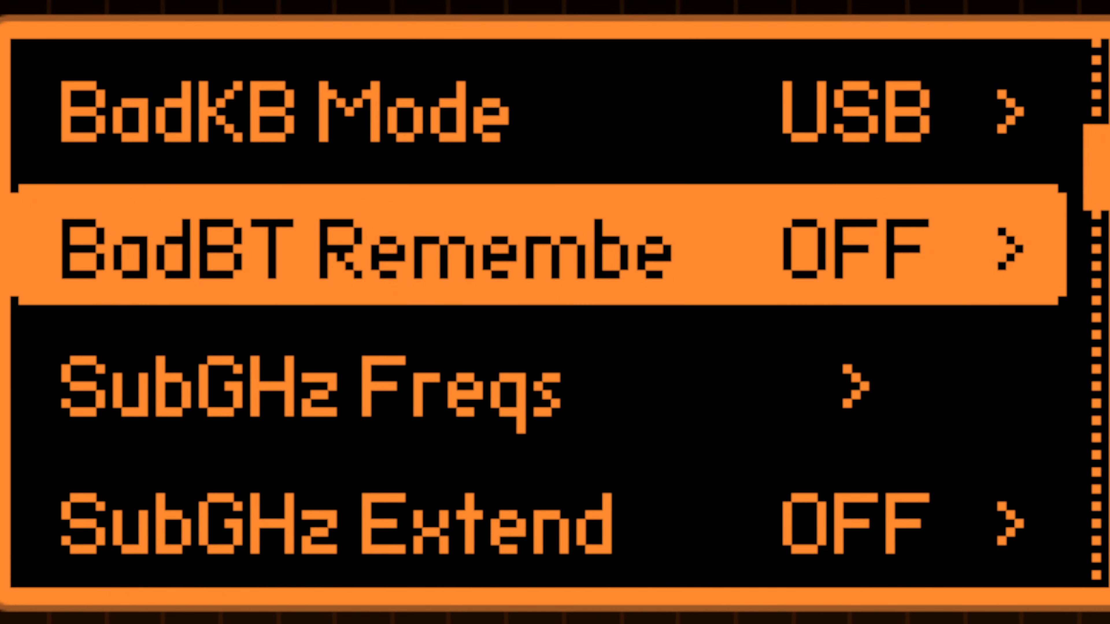
pyautogui.scroll(-3)
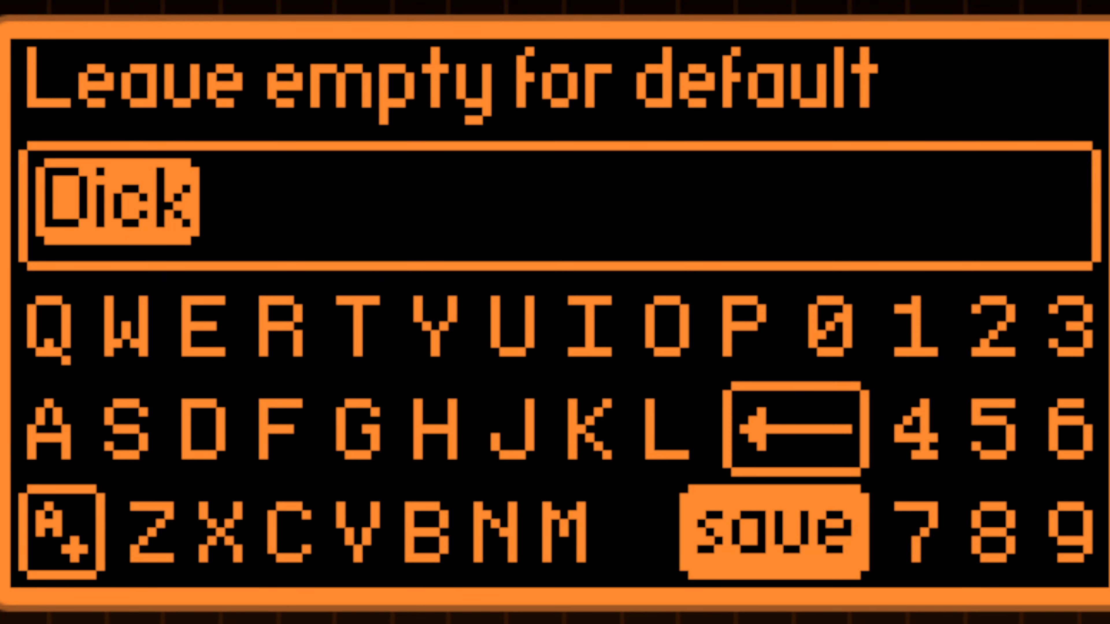
pyautogui.click(773, 534)
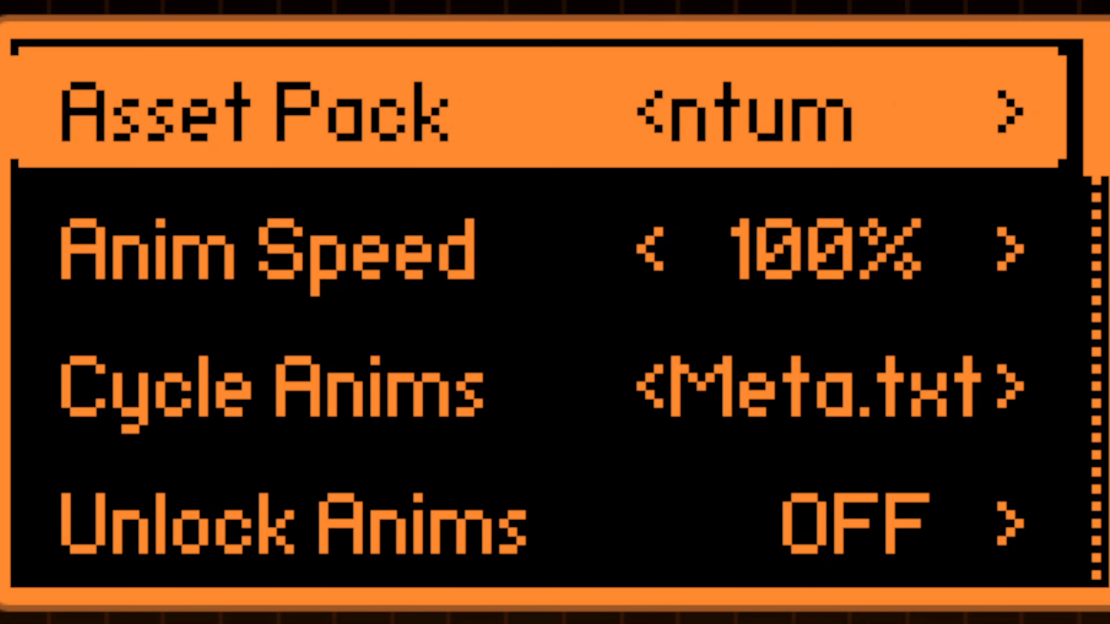
# Reach the USB apps folder listing Mass Storage, U2F, USB Consumer Control and USB Remote.
pyautogui.click(1007, 112)
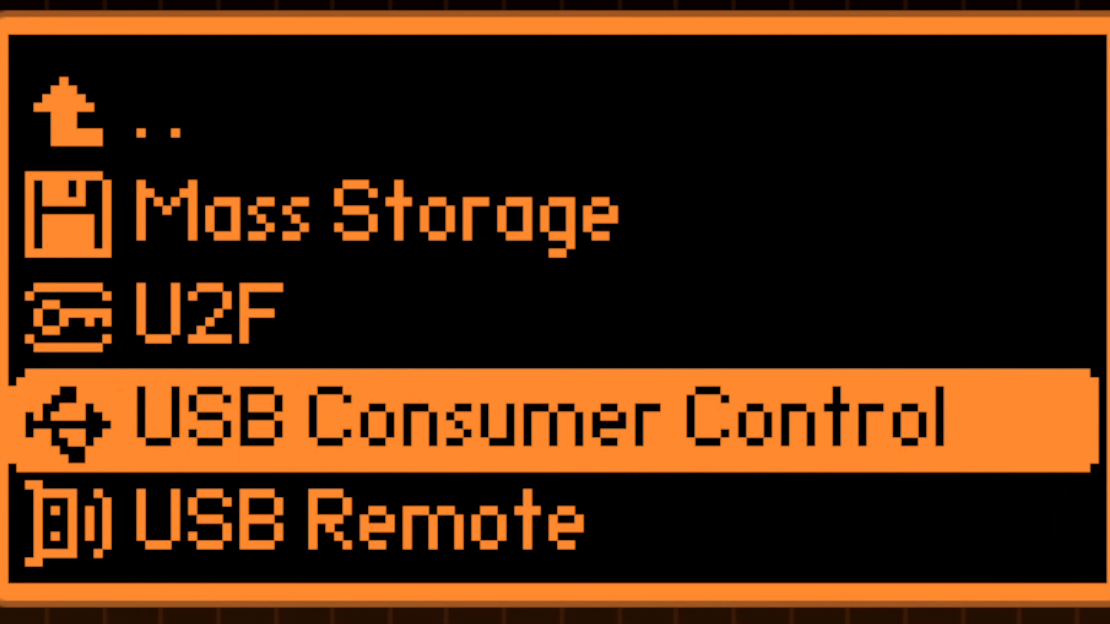
# Back out of the Flipper app list and return to the Next-Flip GitHub organization page.
pyautogui.press('Down')
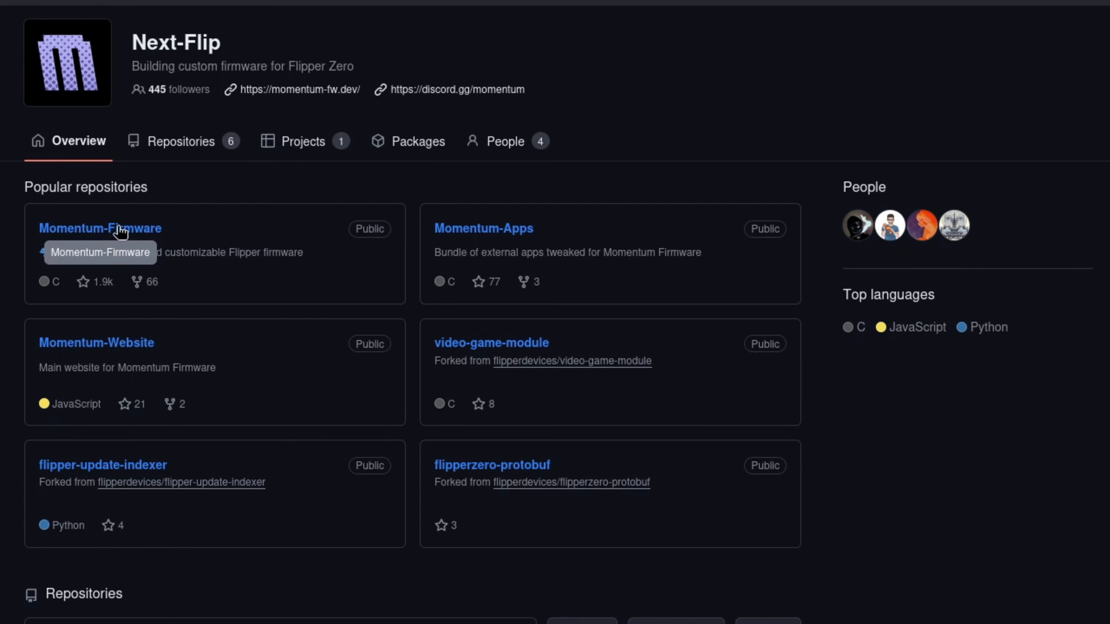
# Show the Momentum-Firmware README's 'Build it yourself' git clone and fbt commands.
pyautogui.click(100, 229)
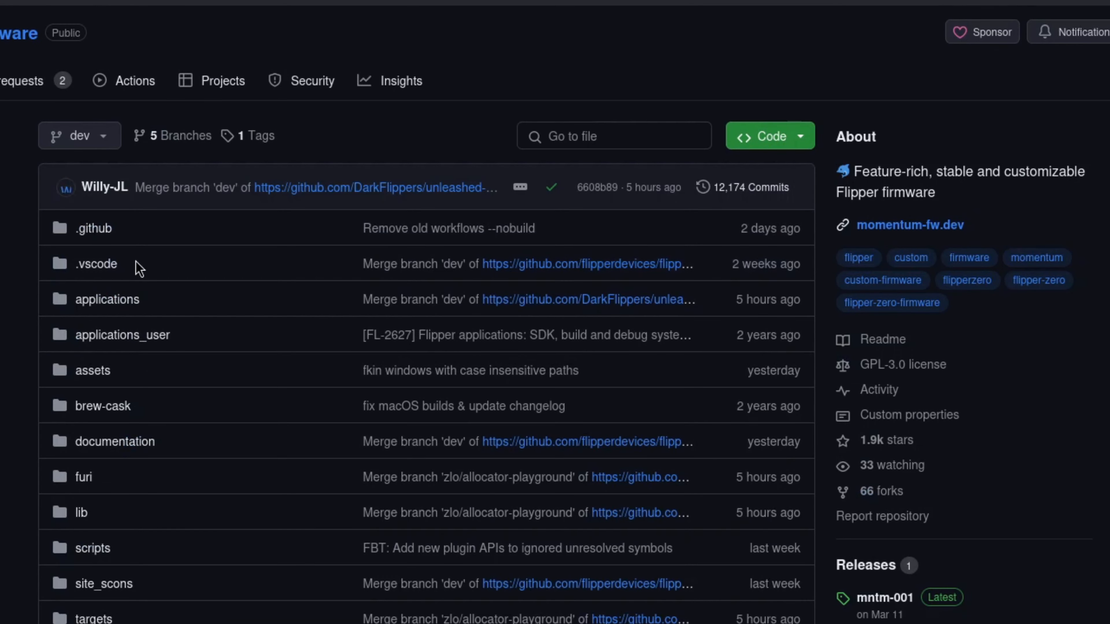
pyautogui.scroll(-3)
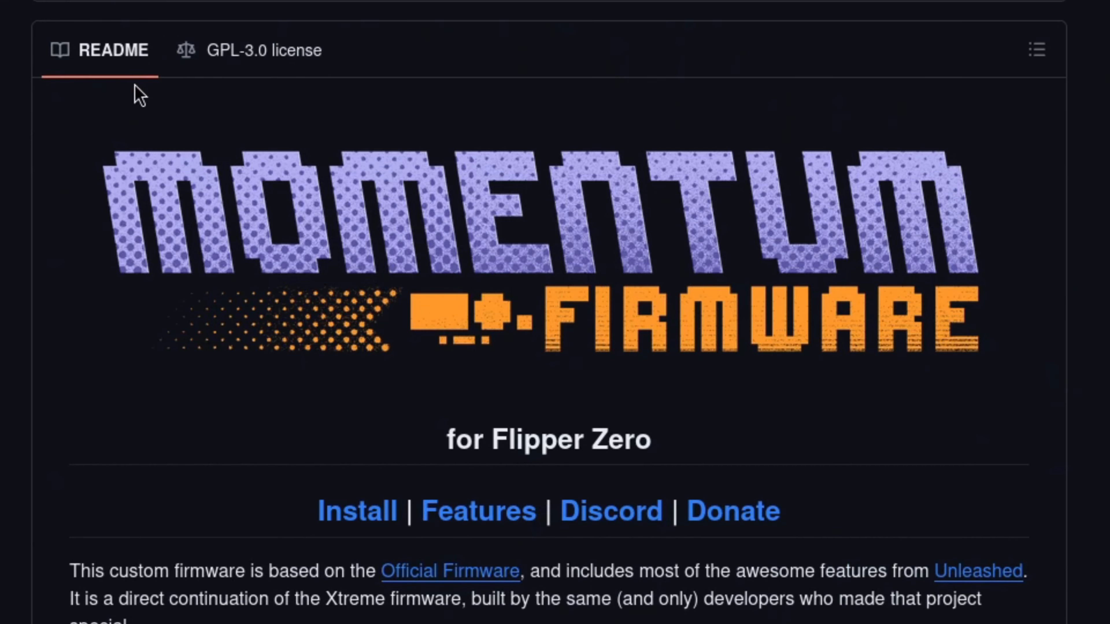
pyautogui.scroll(-3)
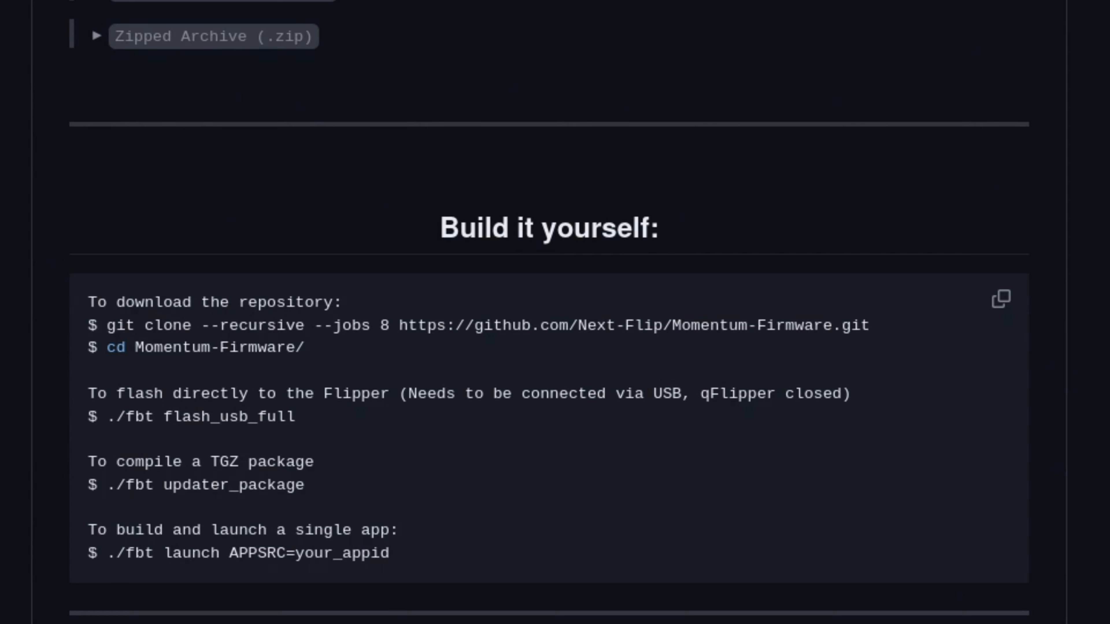
# Return via momentum-fw.dev's header GitHub link to the Next-Flip organization page.
pyautogui.scroll(3)
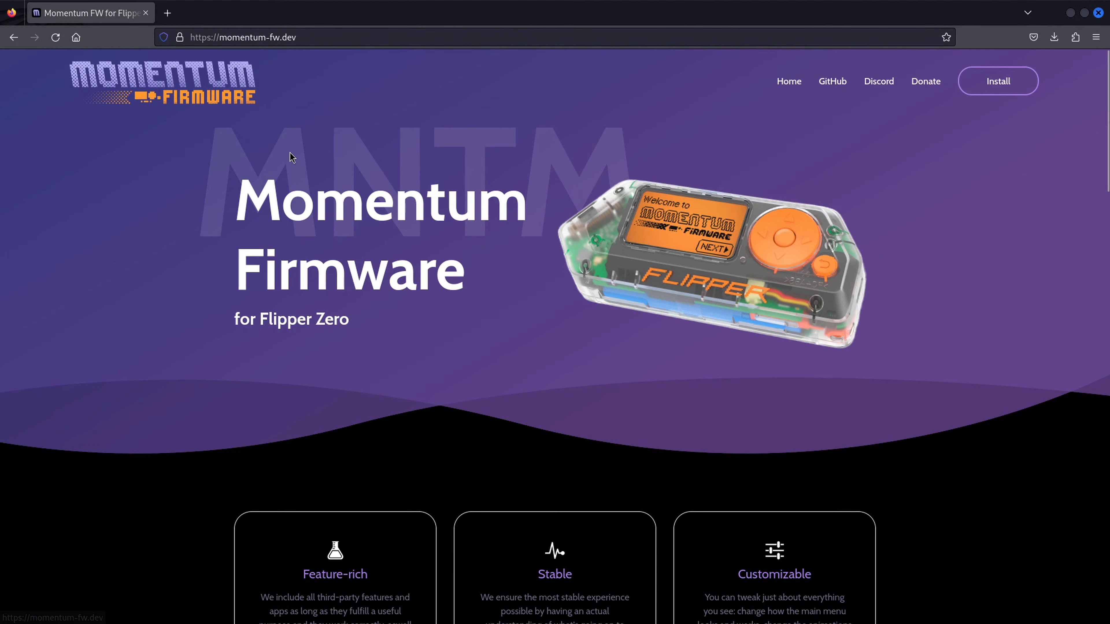
pyautogui.moveTo(834, 86)
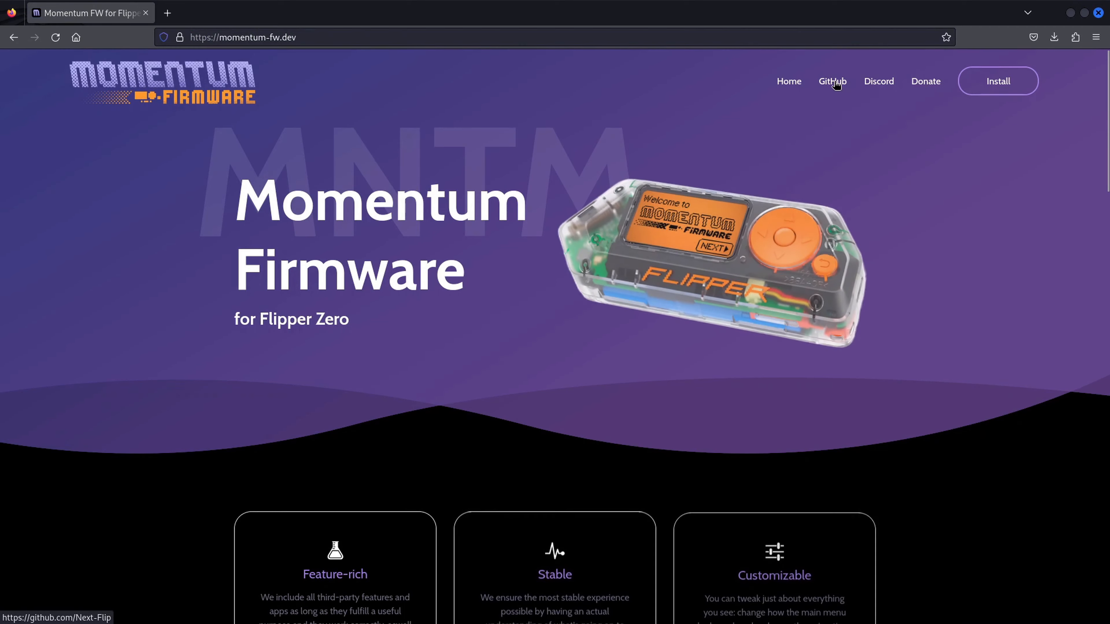
pyautogui.click(832, 82)
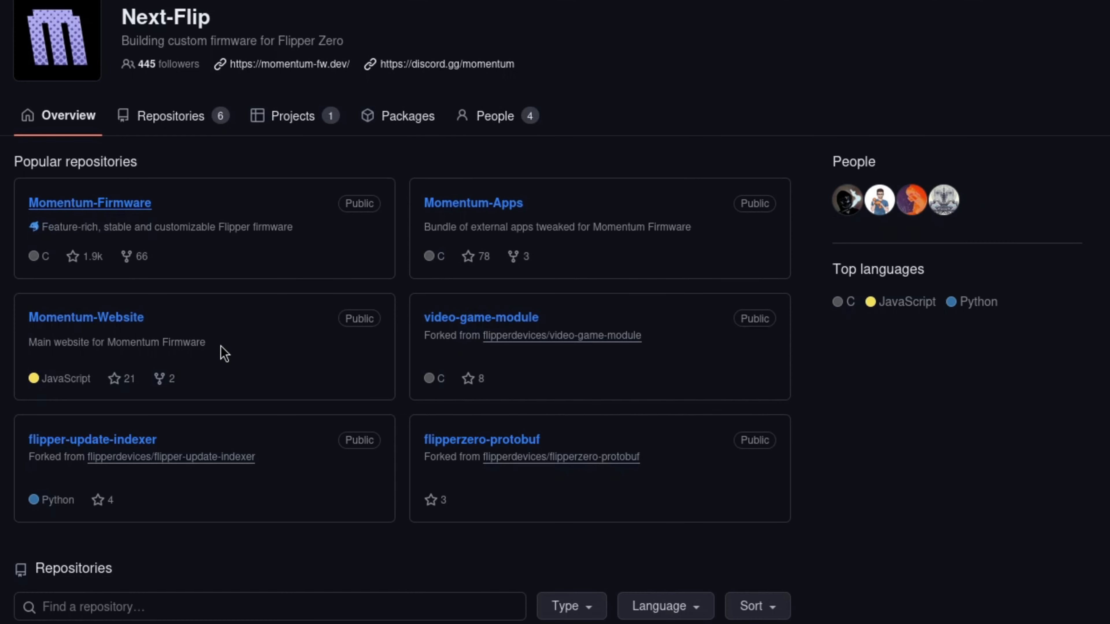